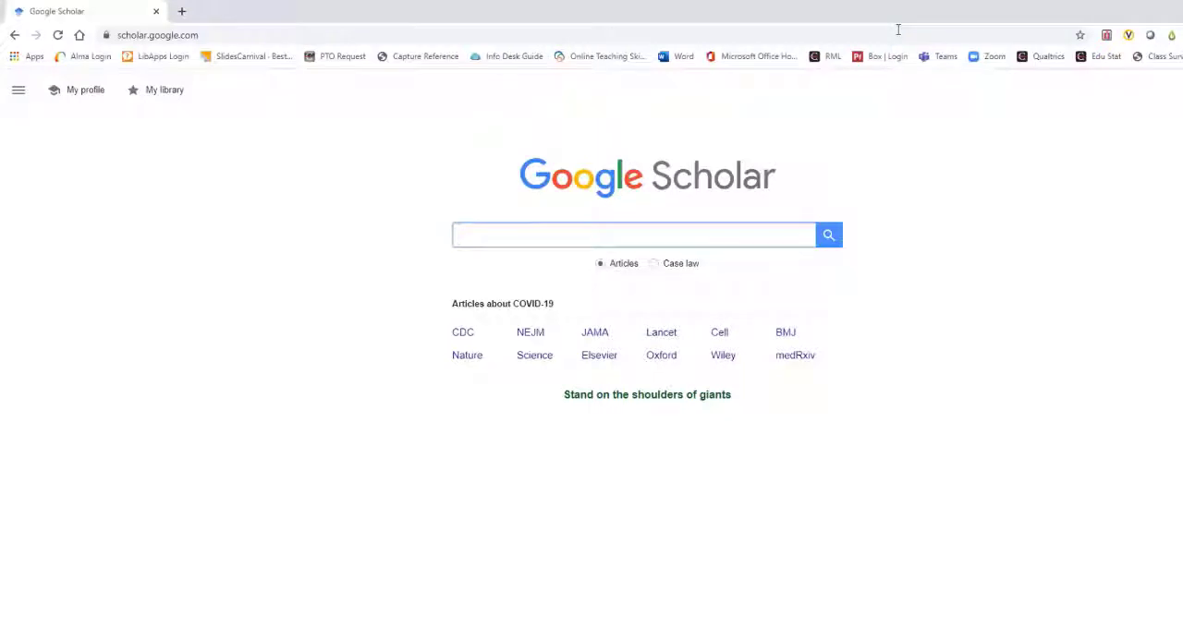
Open the Scholar settings page from the navigation menu
click(634, 235)
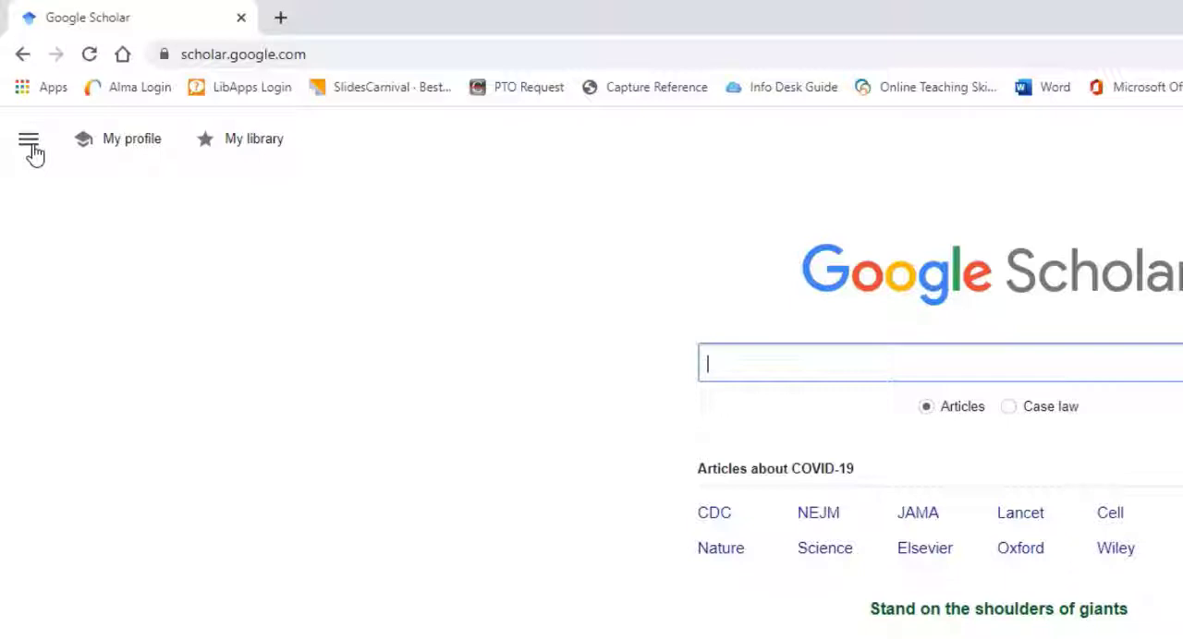
click(29, 138)
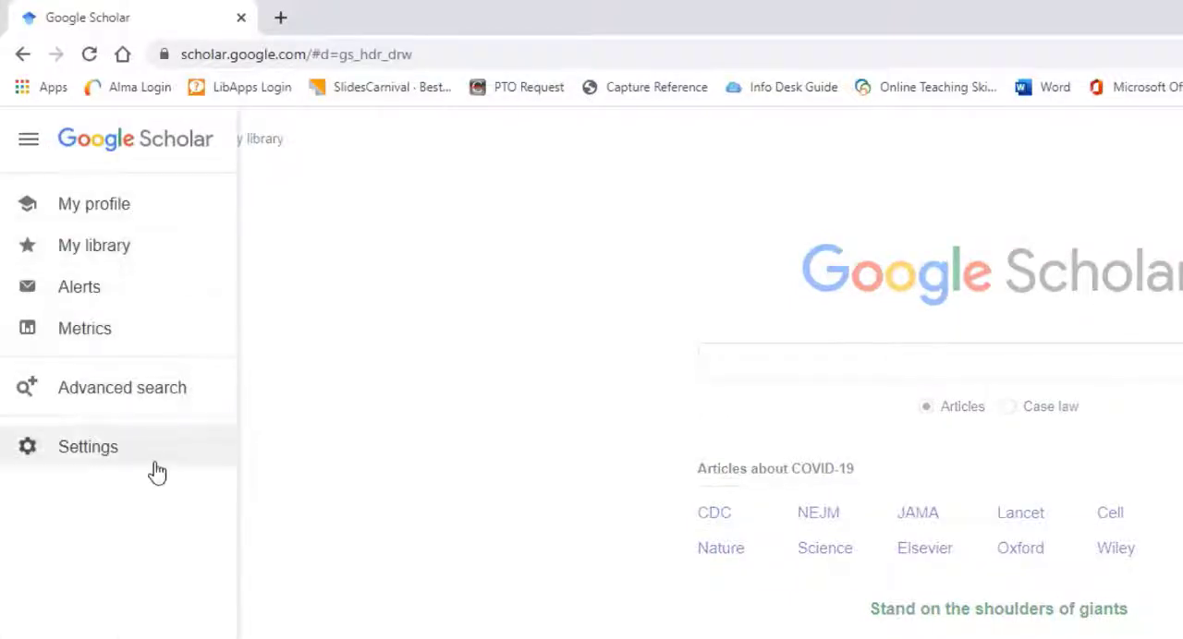
mouse_move(174, 467)
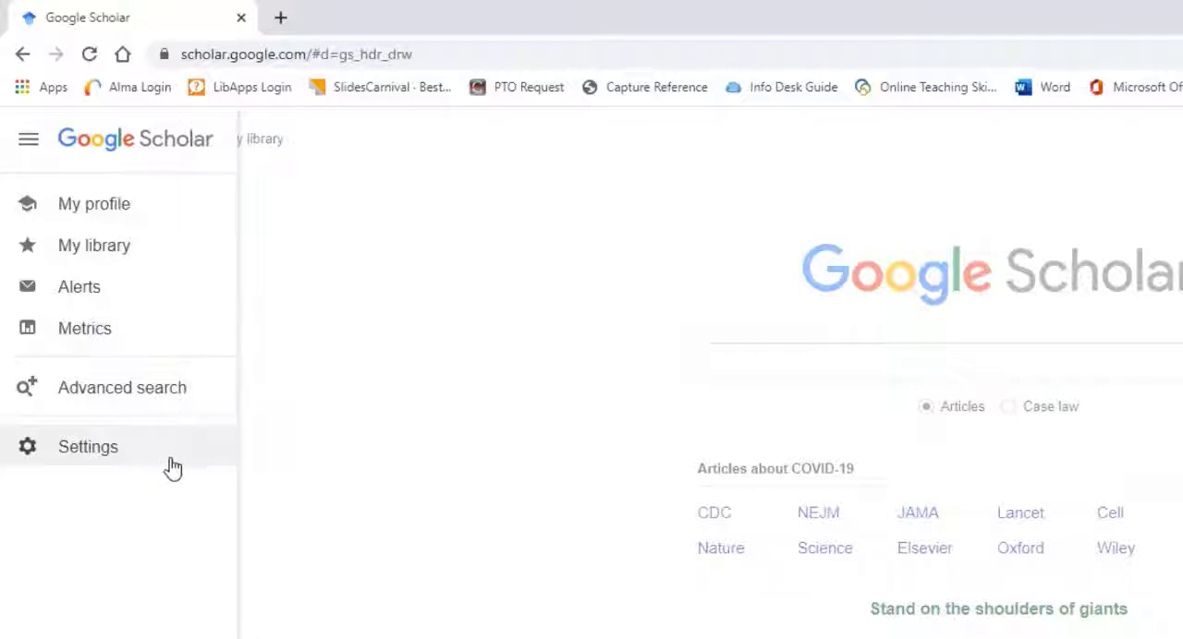
click(87, 446)
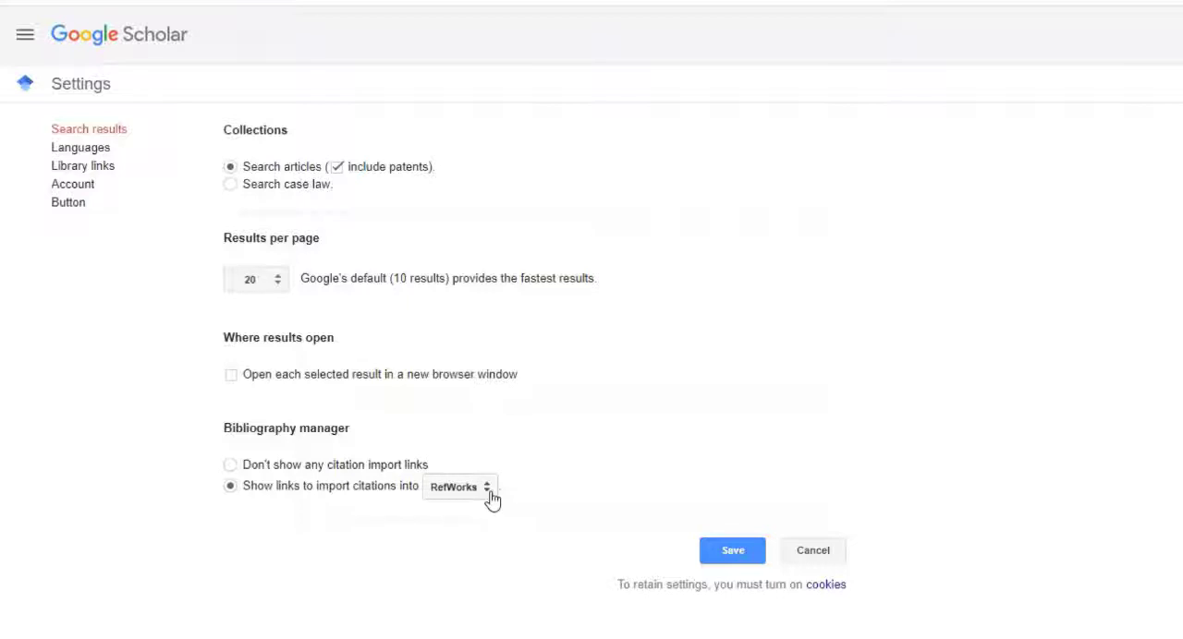
Set the bibliography manager to EndNote and save the settings
click(459, 487)
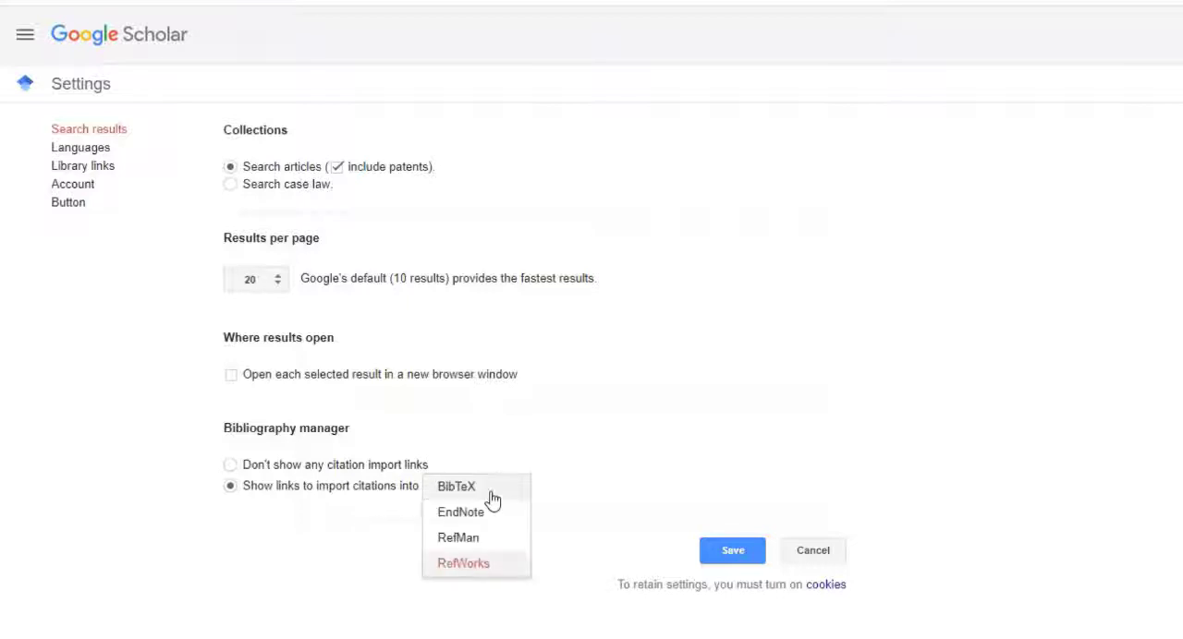
mouse_move(516, 520)
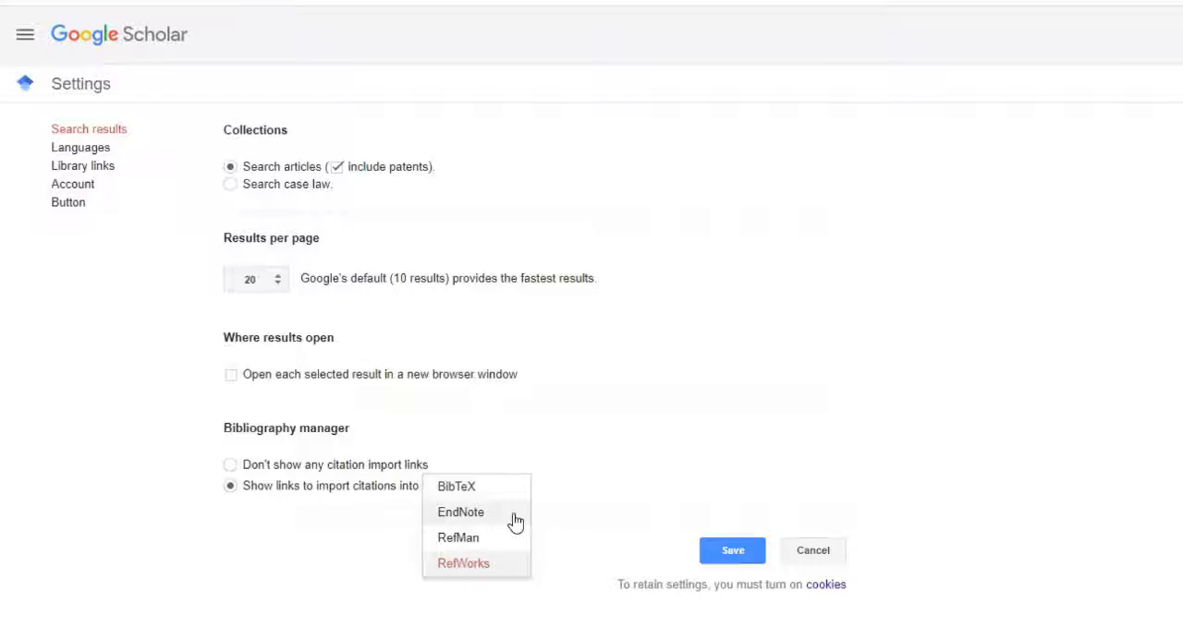
click(460, 511)
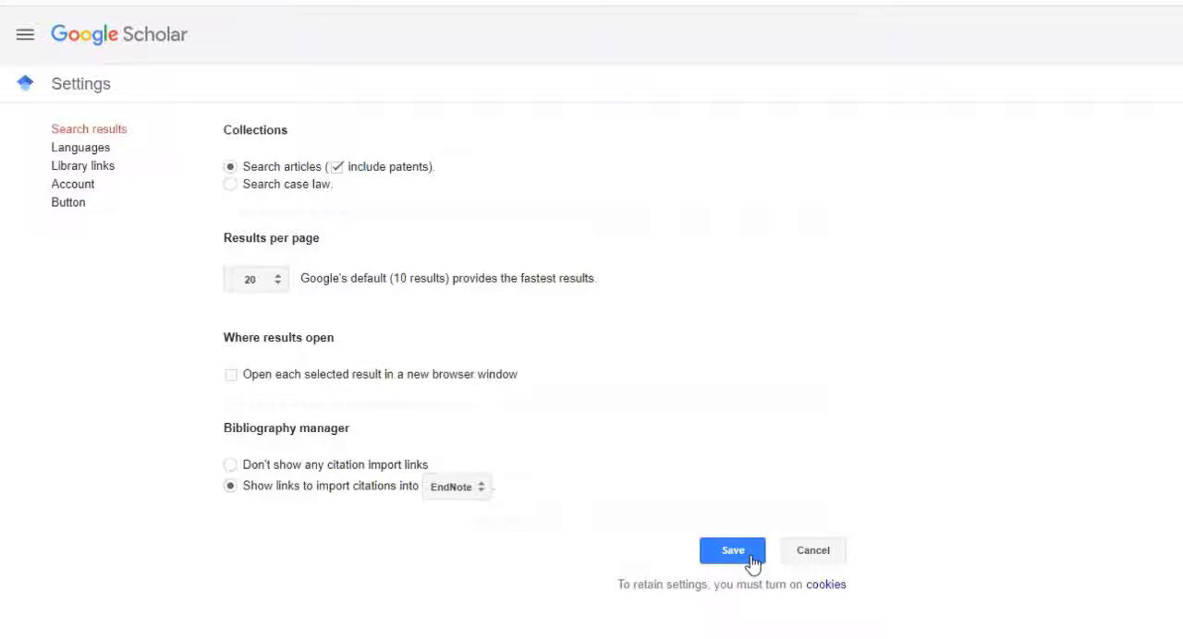
click(732, 550)
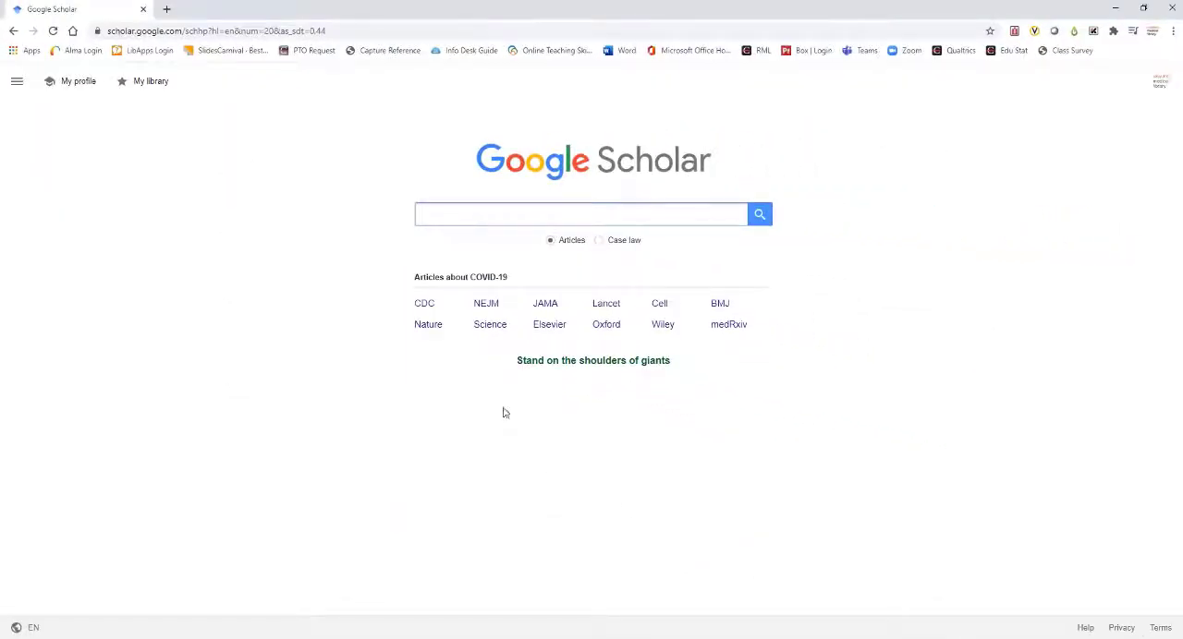
Search Google Scholar for 'lung cancer patients'
click(582, 214)
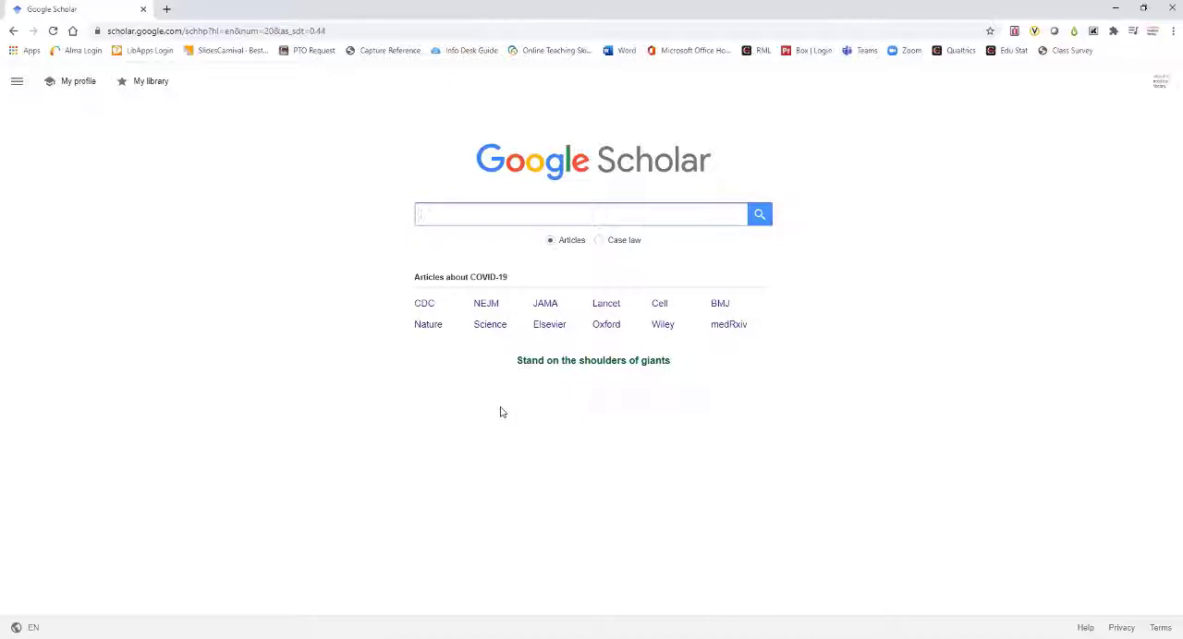
text(lung cancer patients)
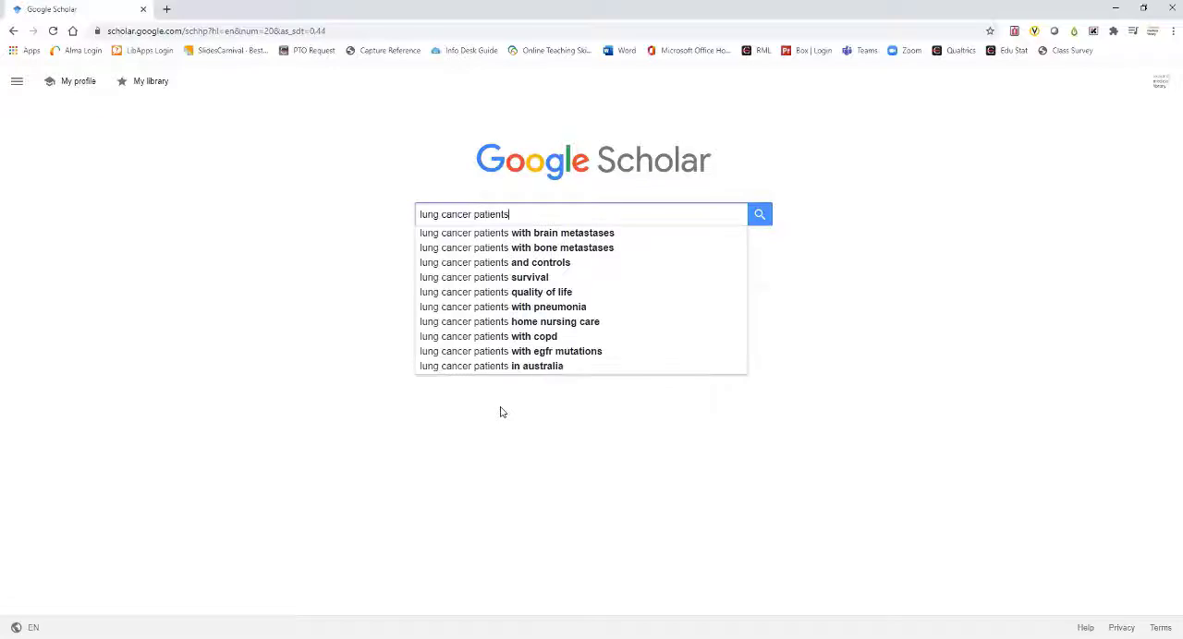
click(759, 214)
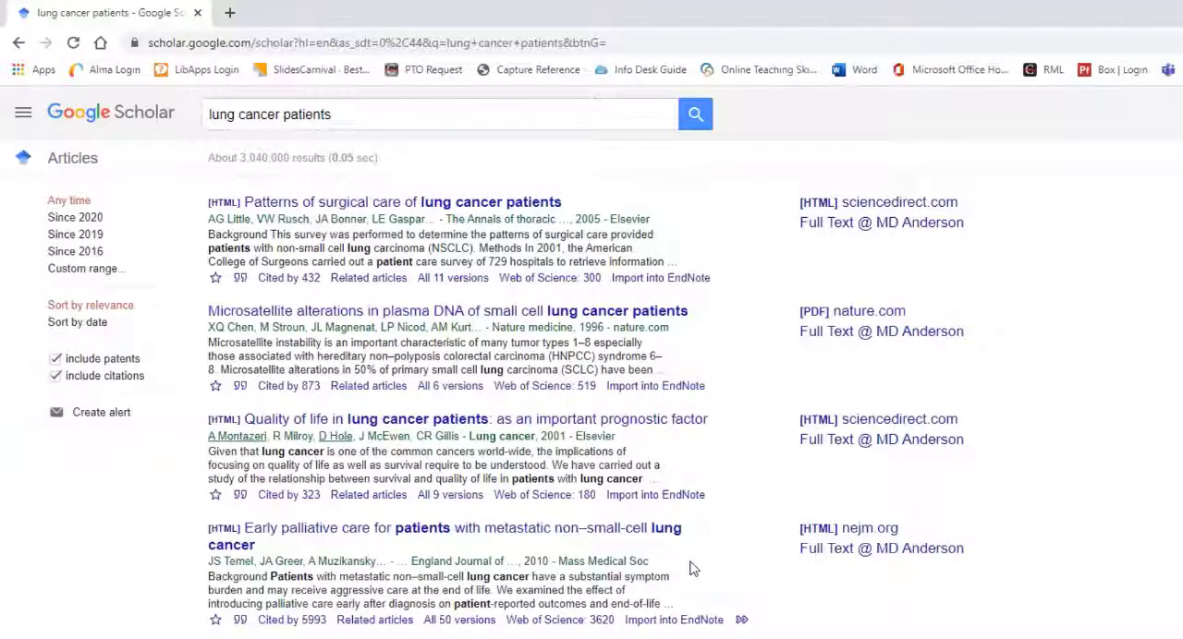
mouse_move(726, 552)
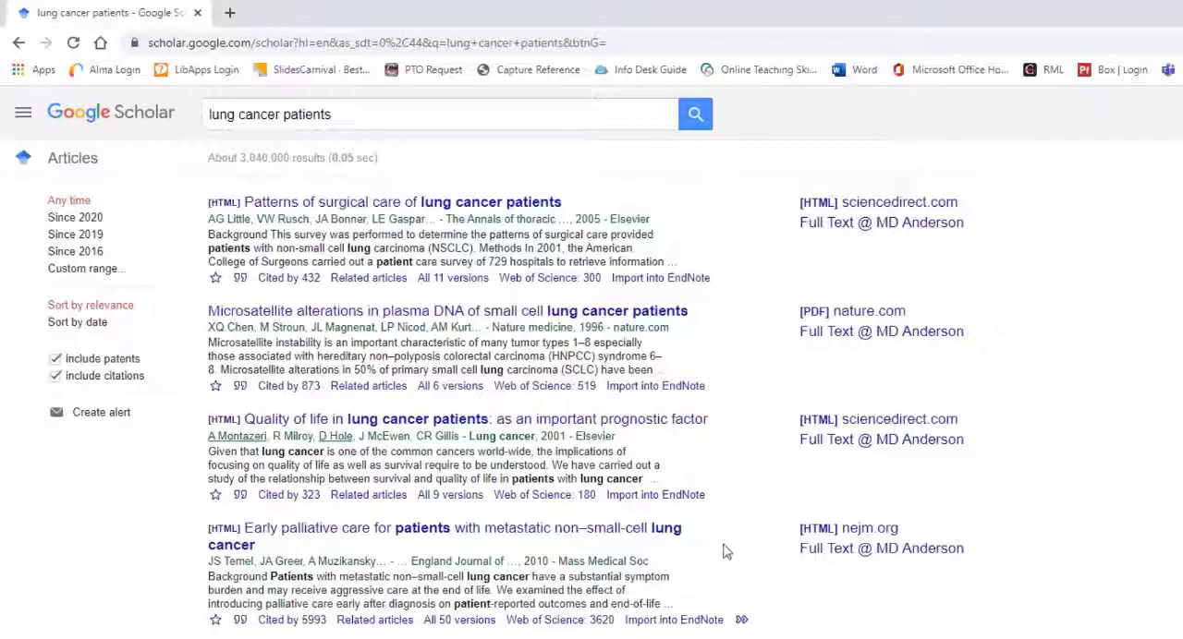
mouse_move(647, 356)
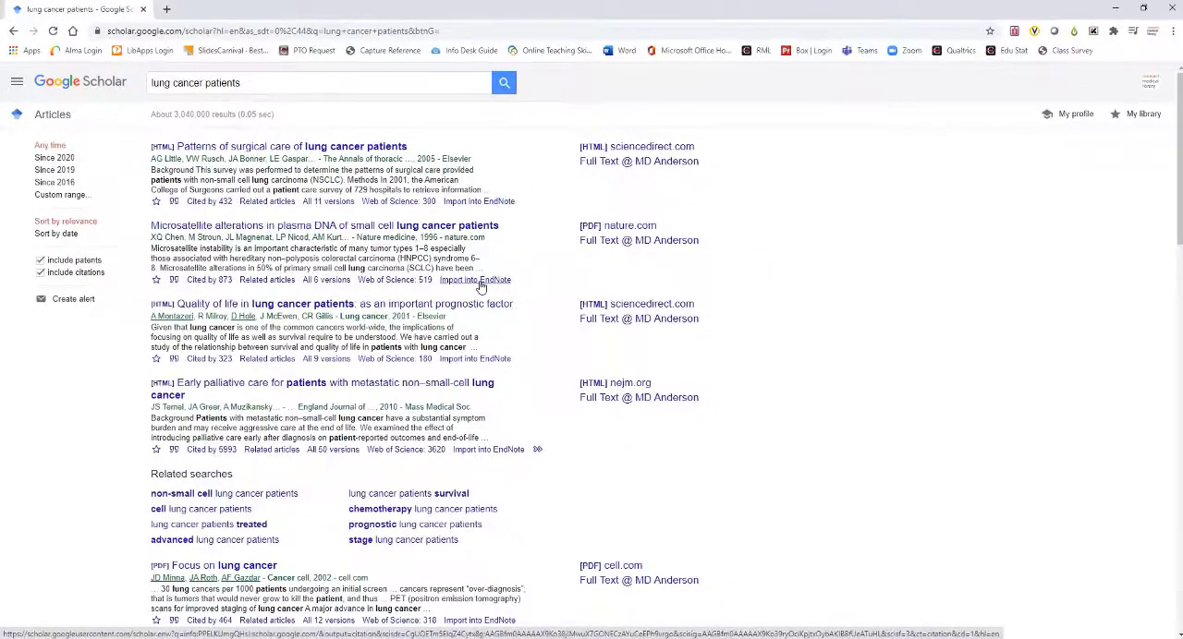
Download the second result's EndNote citation file for the plasma DNA microsatellite article
click(475, 279)
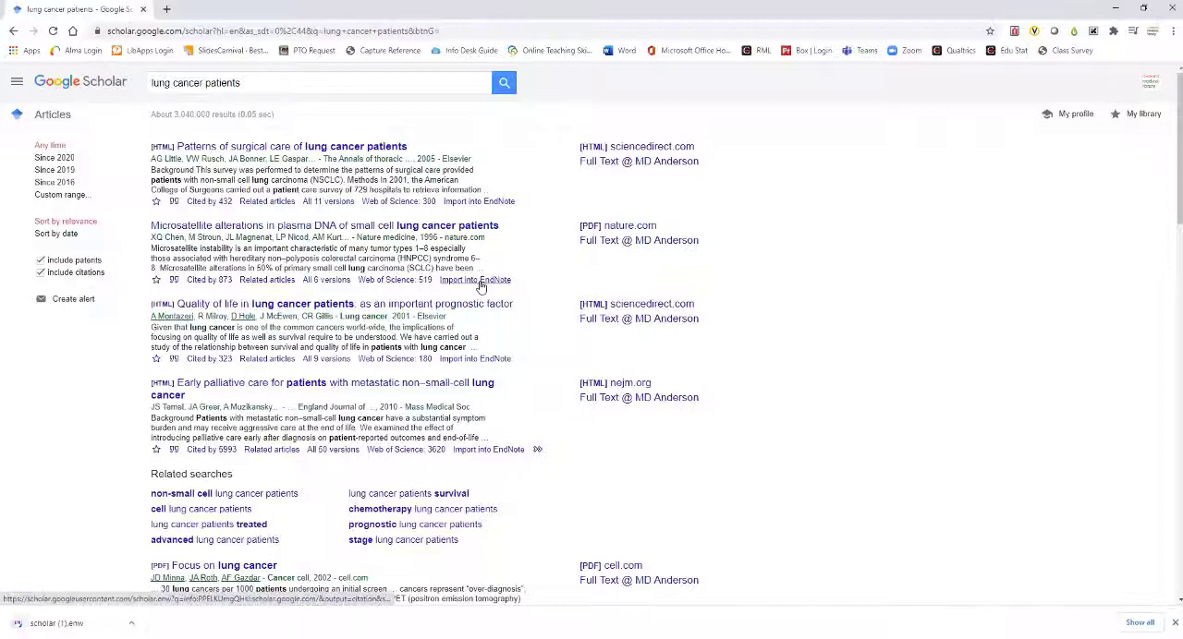